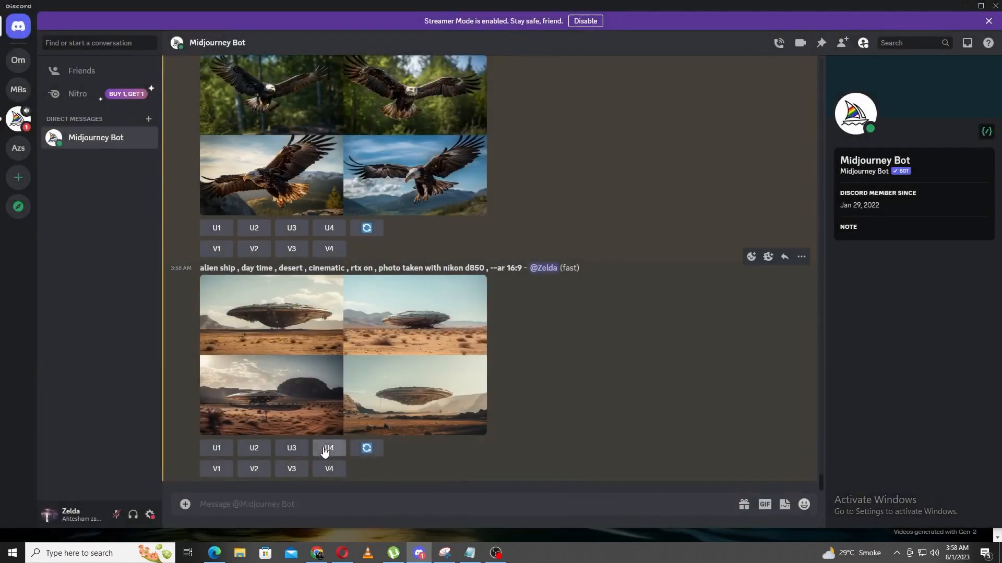
- Upscale the fourth alien ship image with U4 and view it full-size in the browser
{"action": "left_click", "coordinate": [328, 448]}
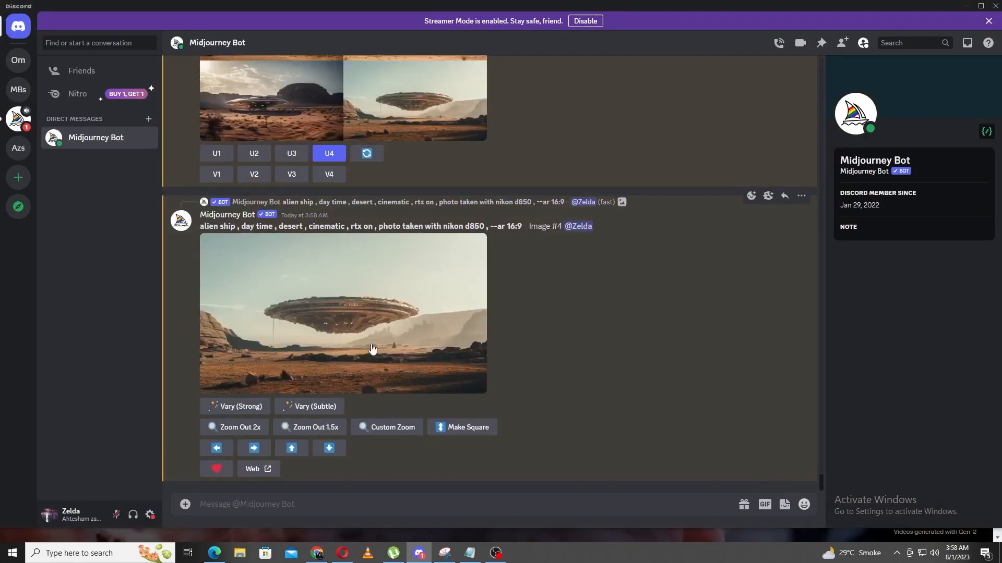
{"action": "left_click", "coordinate": [343, 313]}
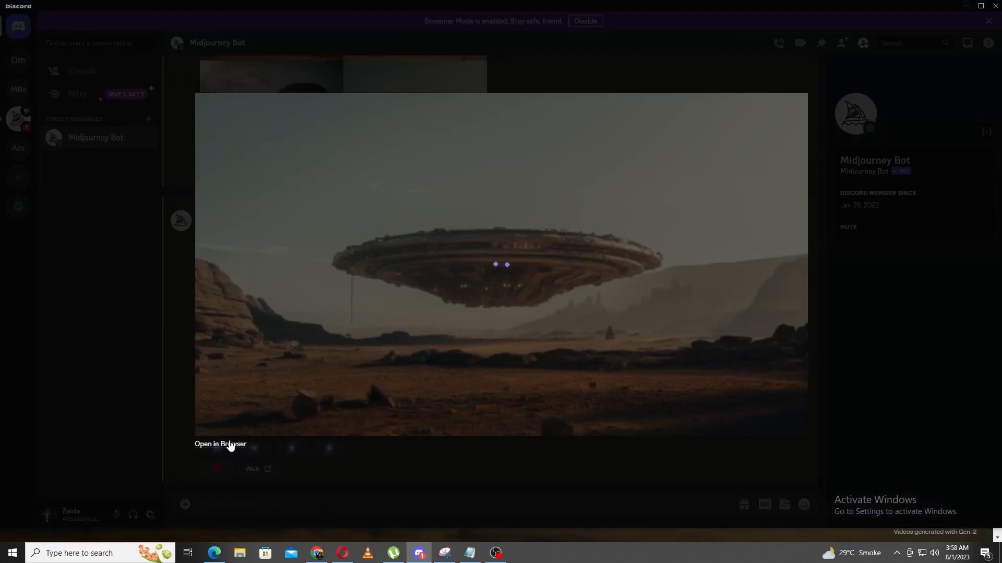
{"action": "left_click", "coordinate": [220, 445]}
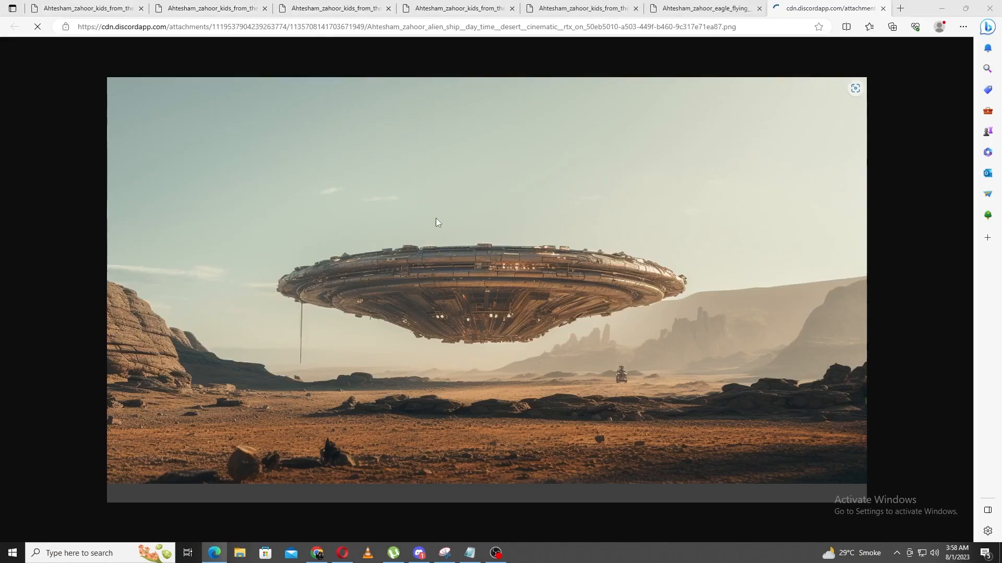
{"action": "left_click", "coordinate": [893, 26]}
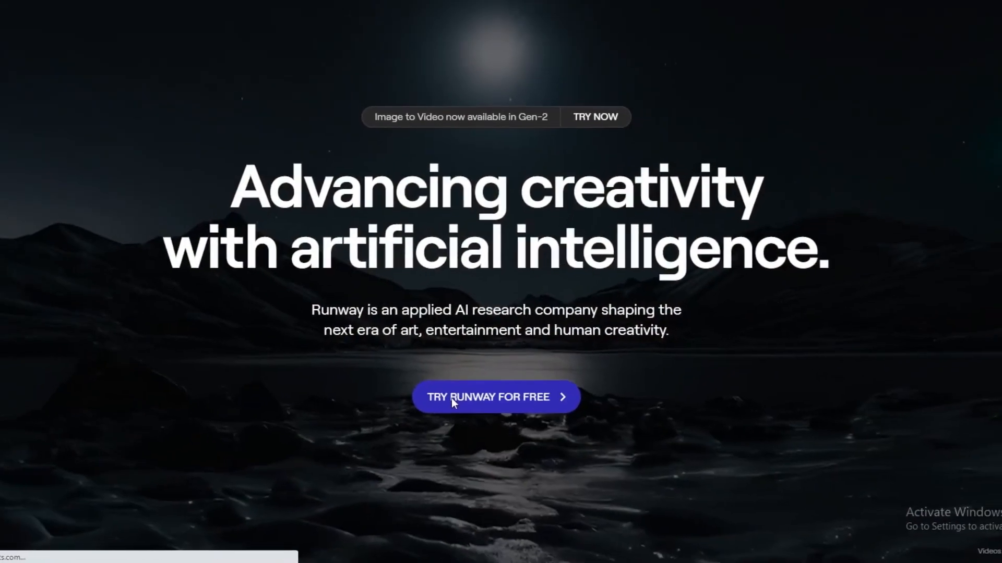
- Upload the alien ship image into Runway's Gen-2 Text/Image to Video tool
{"action": "left_click", "coordinate": [496, 396]}
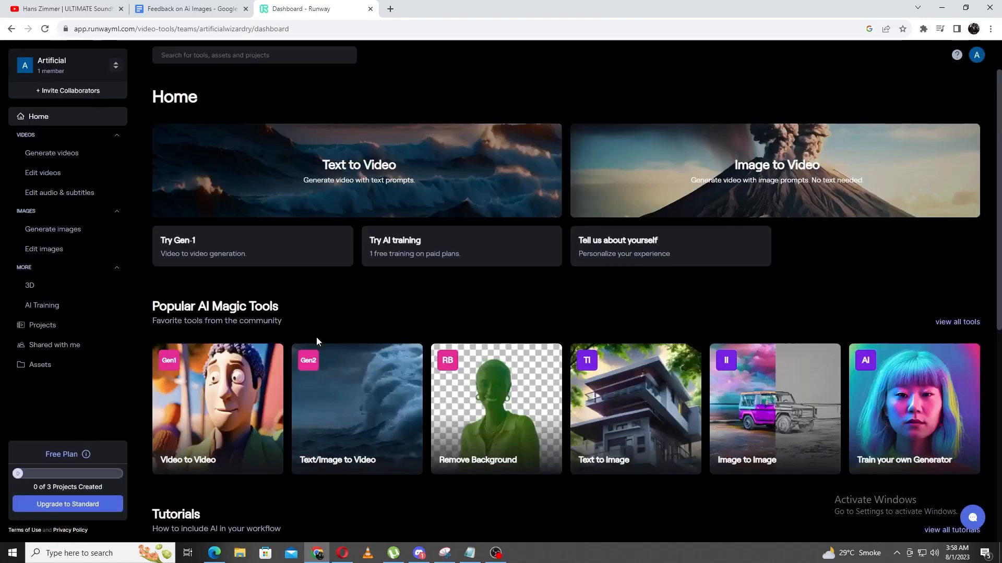
{"action": "left_click", "coordinate": [357, 408]}
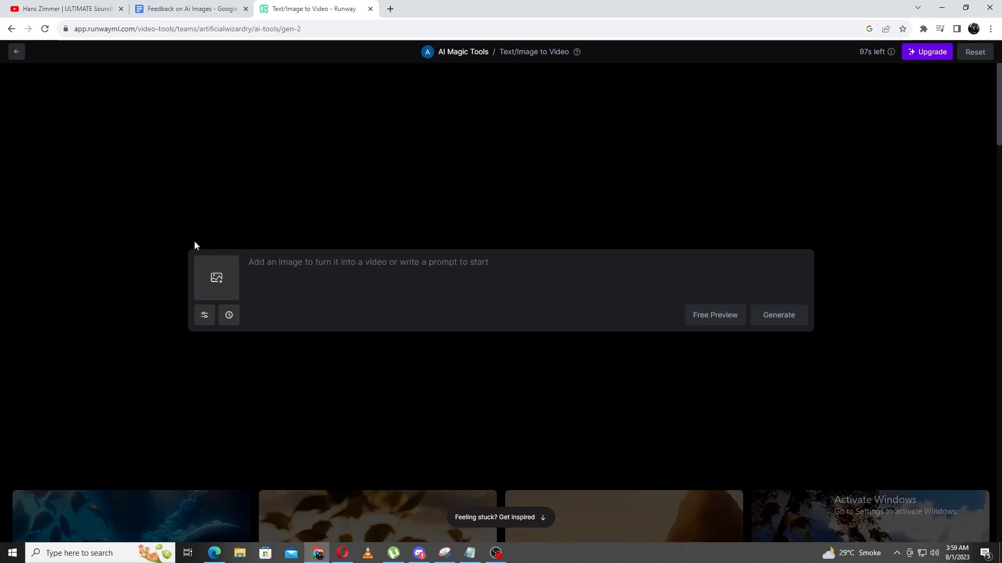
{"action": "left_click", "coordinate": [216, 278]}
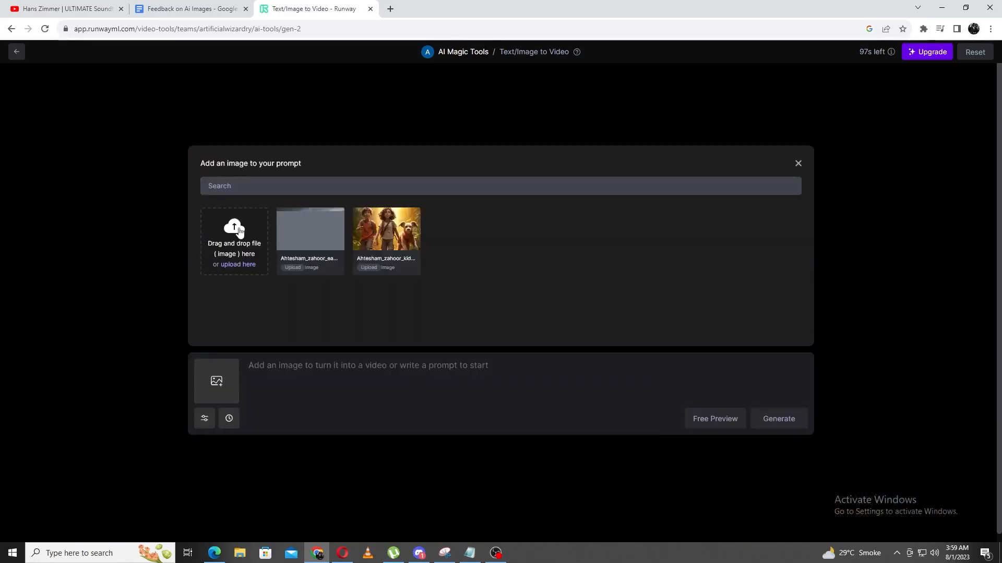
{"action": "left_click", "coordinate": [237, 264]}
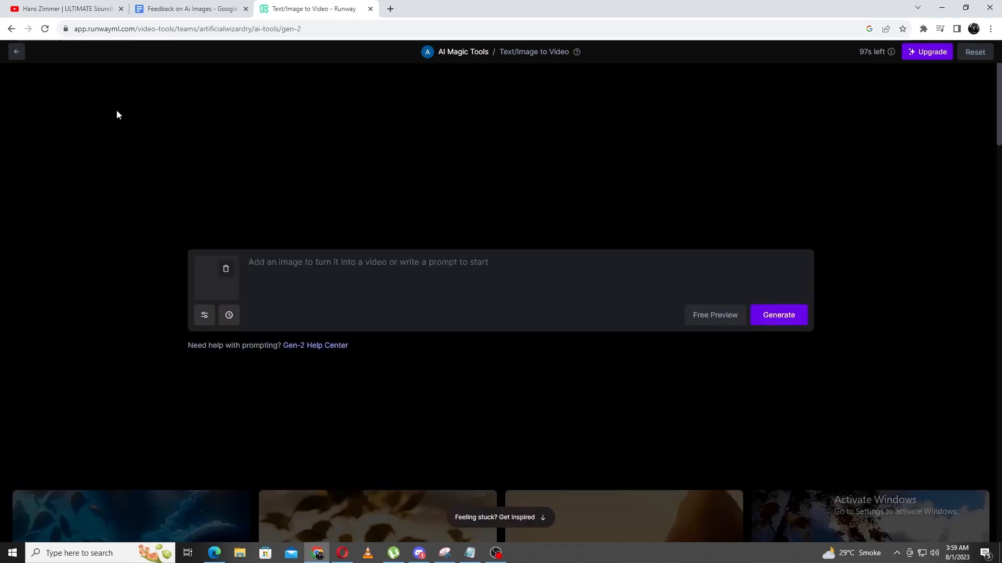
{"action": "left_click", "coordinate": [215, 277]}
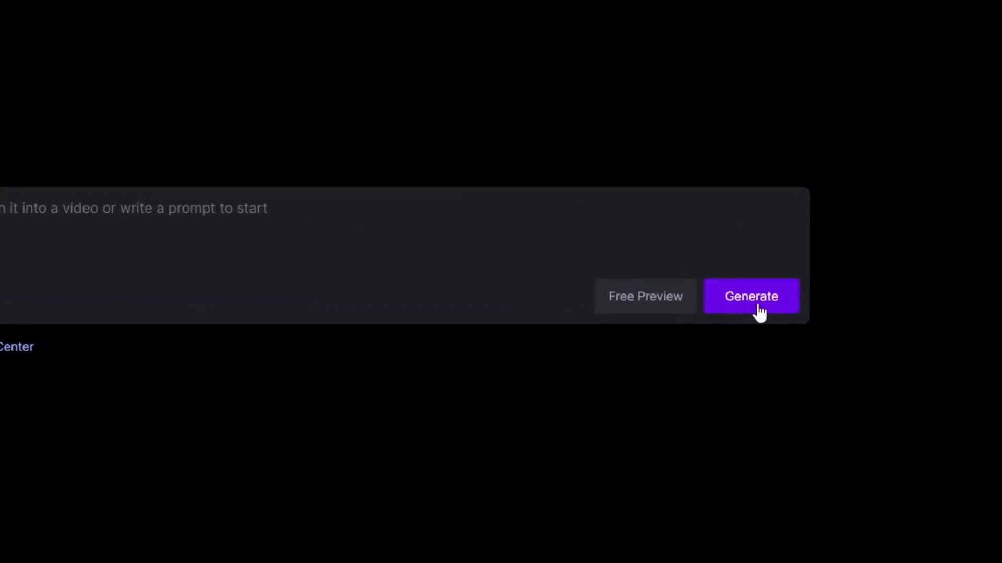
- Queue a Gen-2 video generation from the uploaded ship image
{"action": "left_click", "coordinate": [750, 296]}
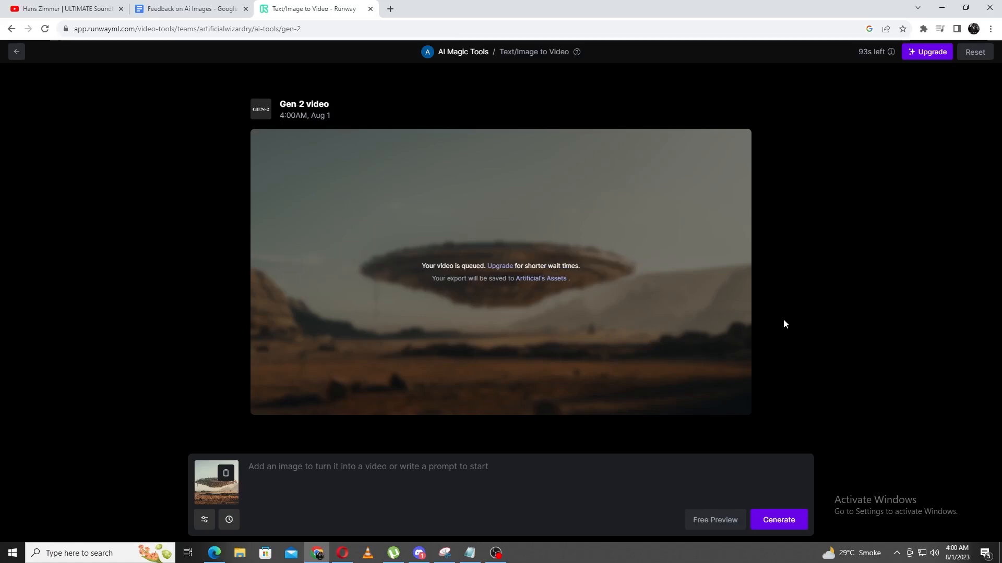
{"action": "left_click", "coordinate": [927, 52]}
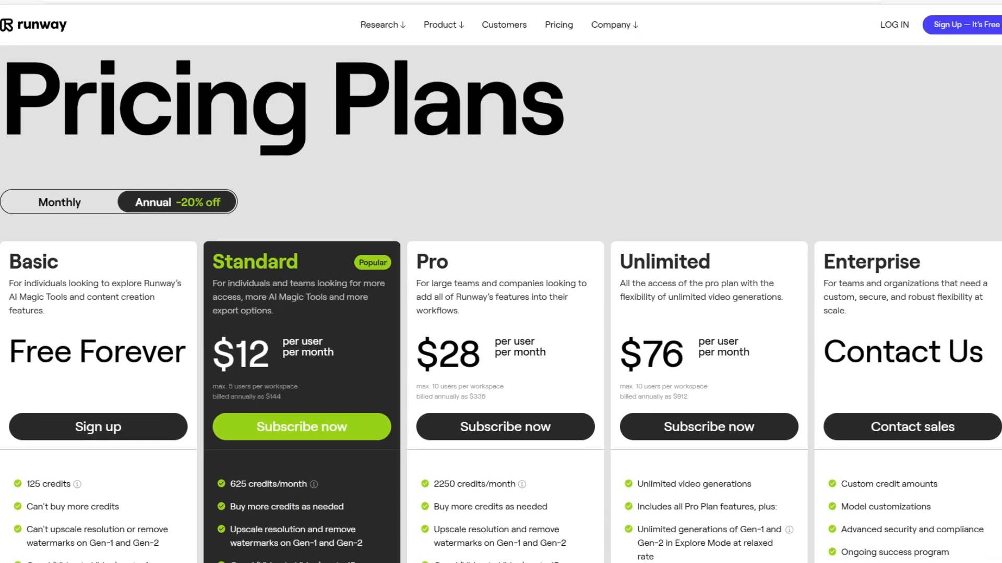
{"action": "scroll", "scroll_direction": "down", "scroll_amount": 3}
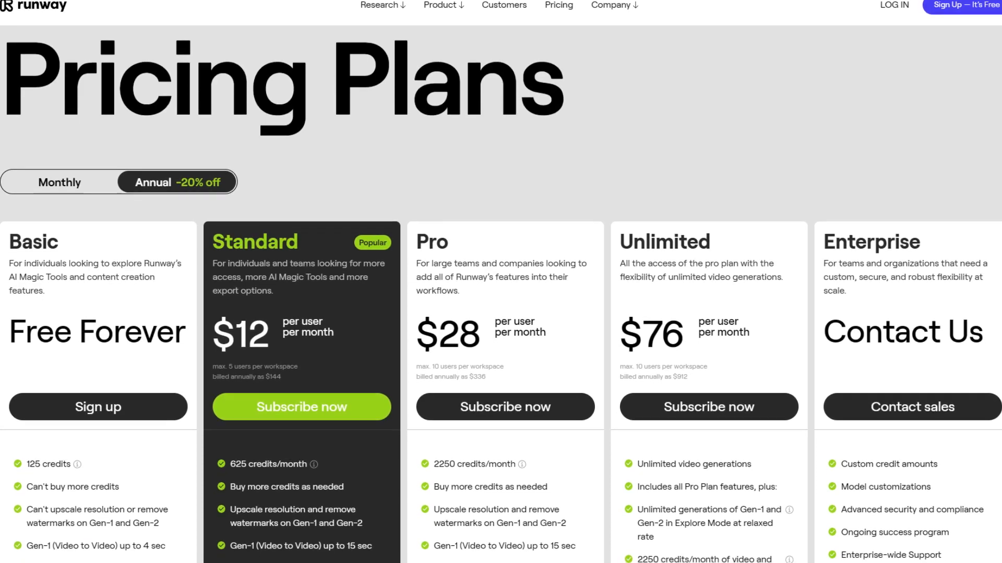
{"action": "scroll", "scroll_direction": "down", "scroll_amount": 3}
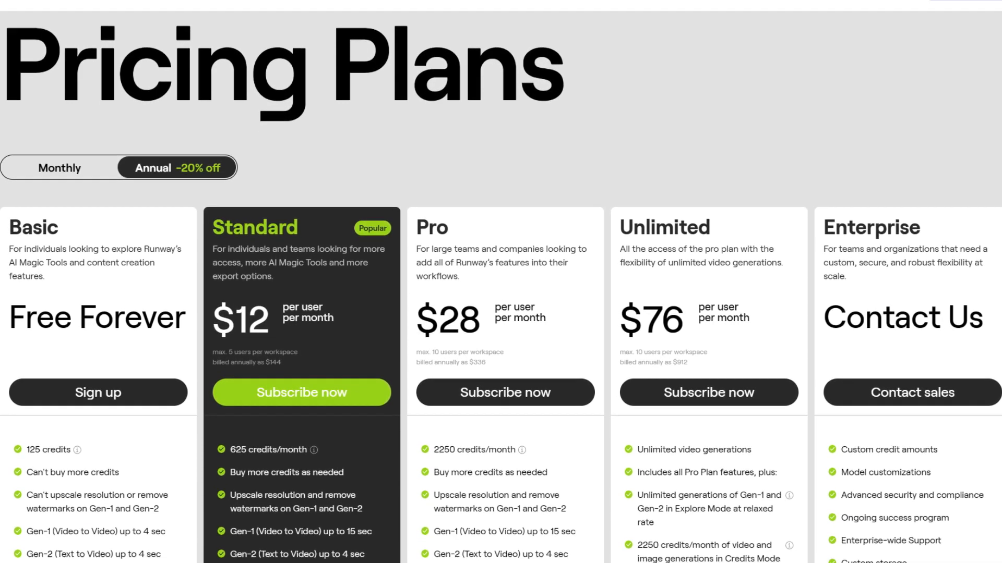
{"action": "scroll", "scroll_direction": "down", "scroll_amount": 3}
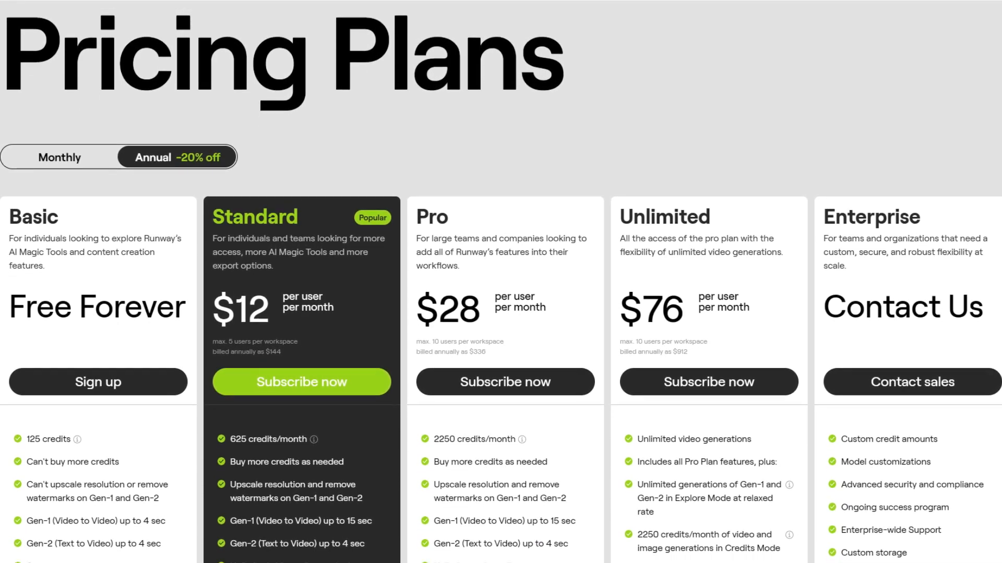
{"action": "scroll", "scroll_direction": "down", "scroll_amount": 3}
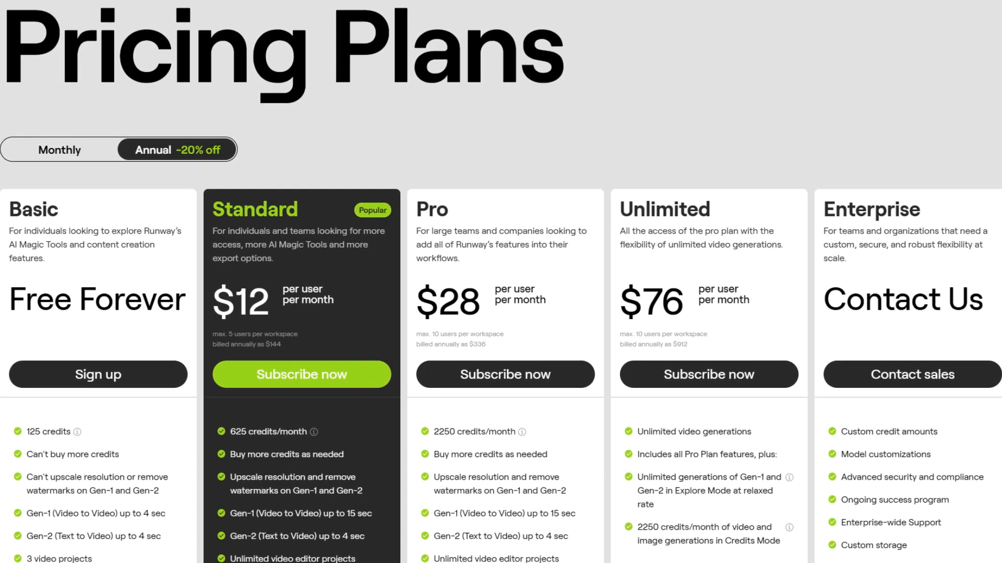
{"action": "scroll", "scroll_direction": "down", "scroll_amount": 3}
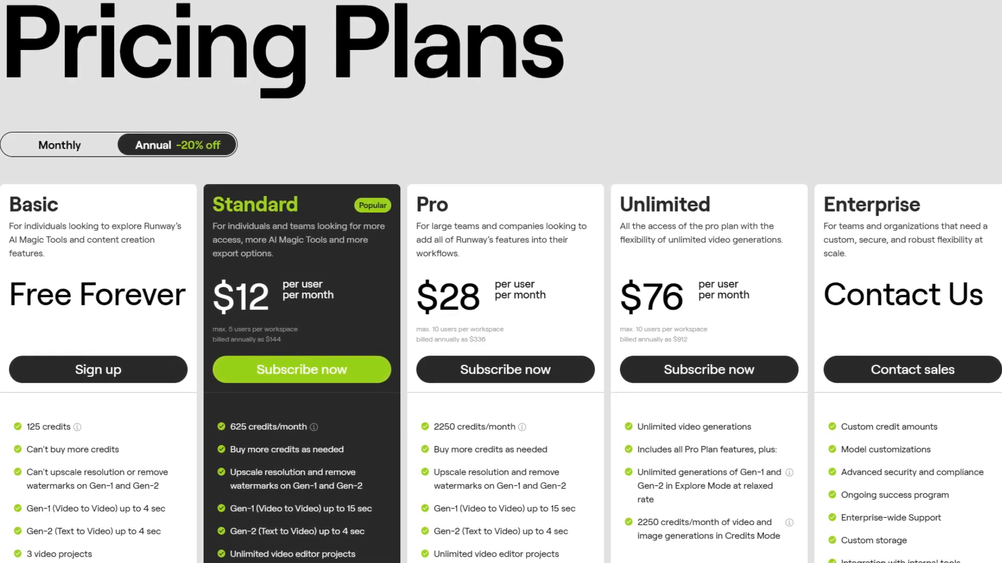
{"action": "scroll", "scroll_direction": "down", "scroll_amount": 3}
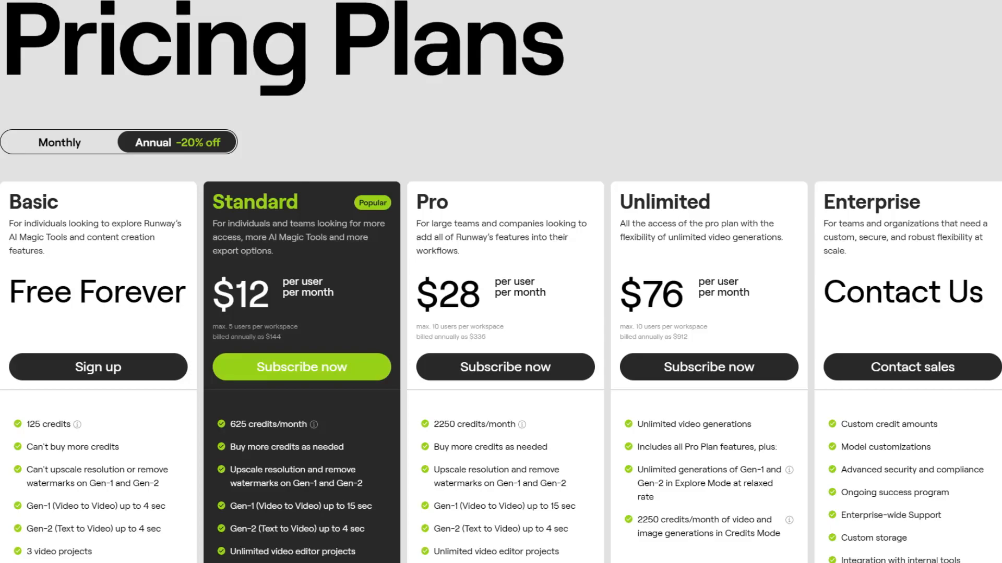
{"action": "left_click", "coordinate": [315, 9]}
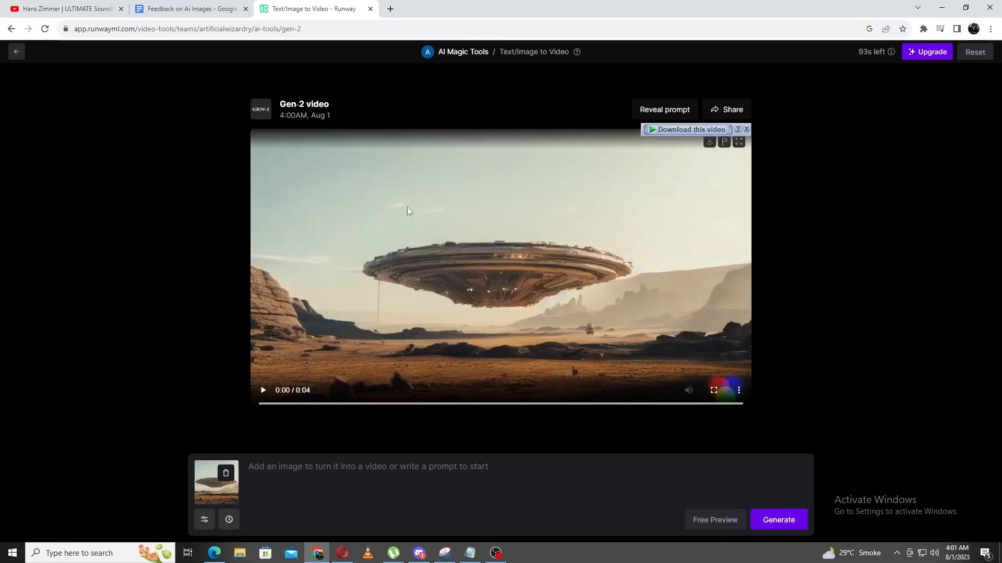
- Play the generated alien ship clip and switch back to Discord
{"action": "left_click", "coordinate": [263, 390]}
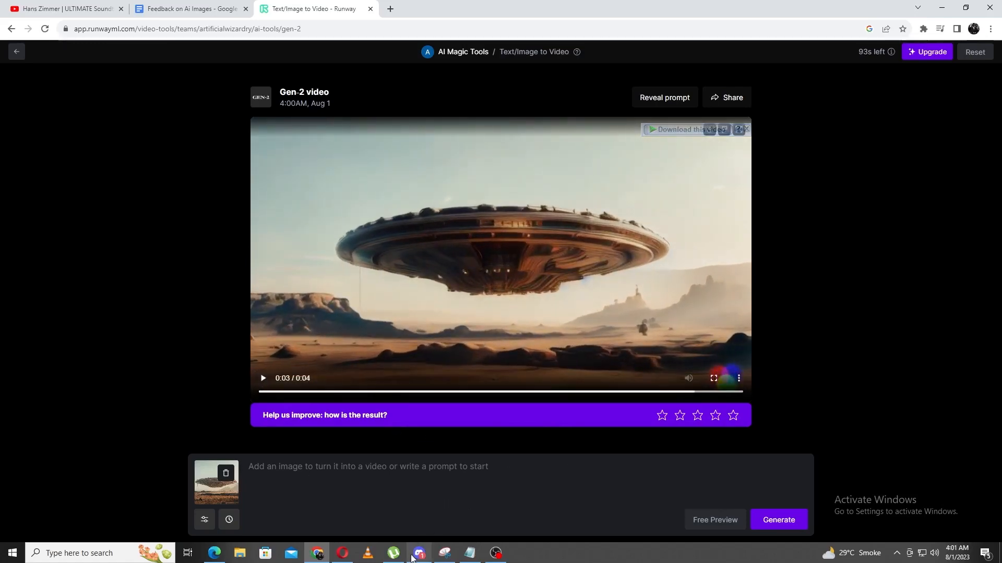
{"action": "left_click", "coordinate": [418, 553]}
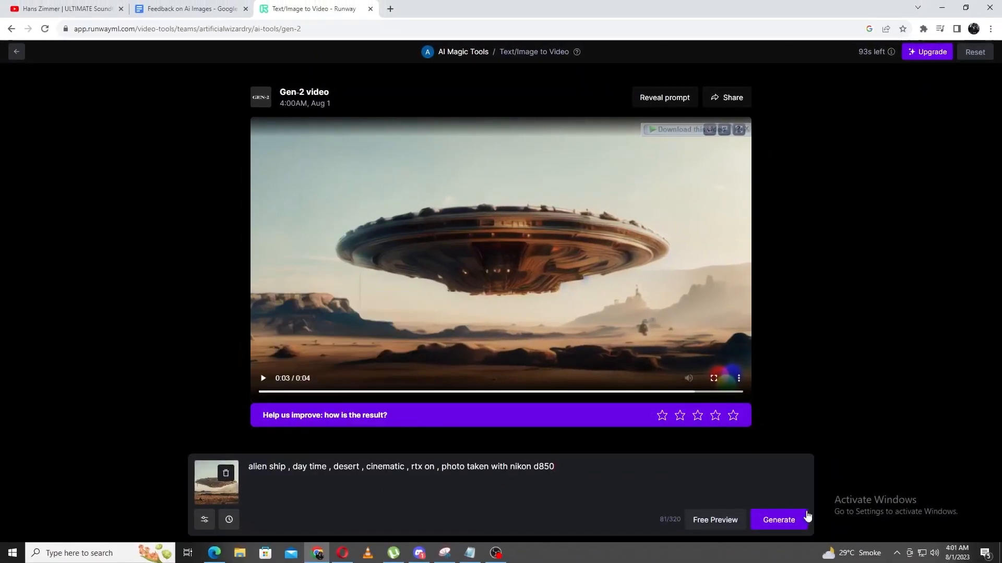
{"action": "left_click", "coordinate": [778, 520]}
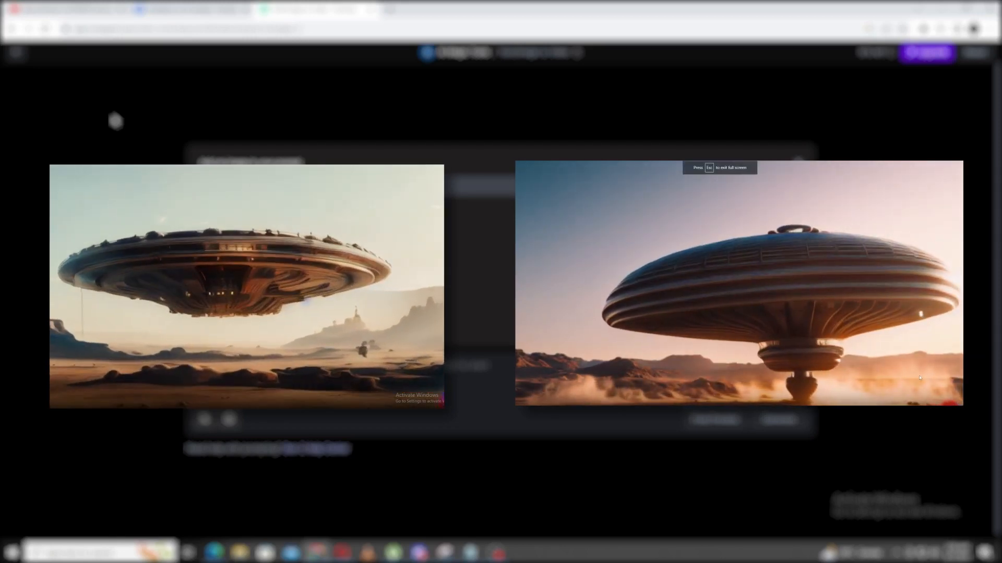
- Leave full-screen playback of the Gen-2 alien ship clip
{"action": "key", "text": "Escape"}
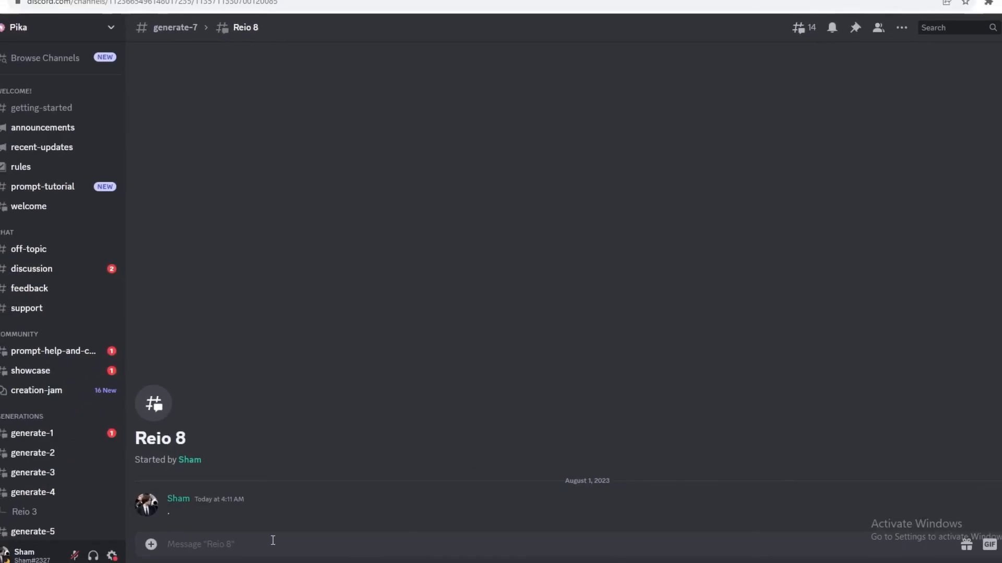
- Send /create with the prompt 'a flying spaceship , -motion 2' and the ship image
{"action": "type", "text": "/create prompt"}
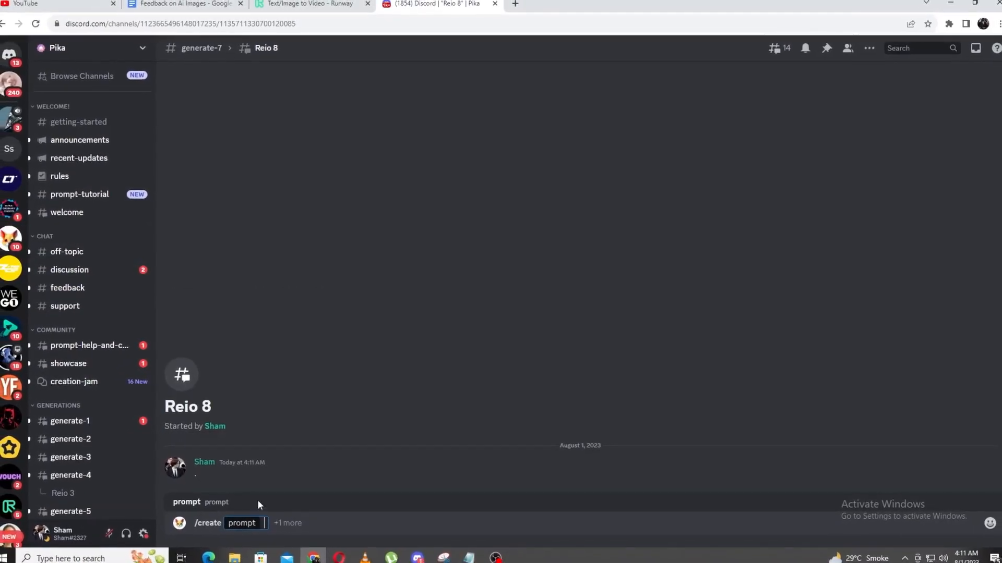
{"action": "type", "text": "a flying spaceship"}
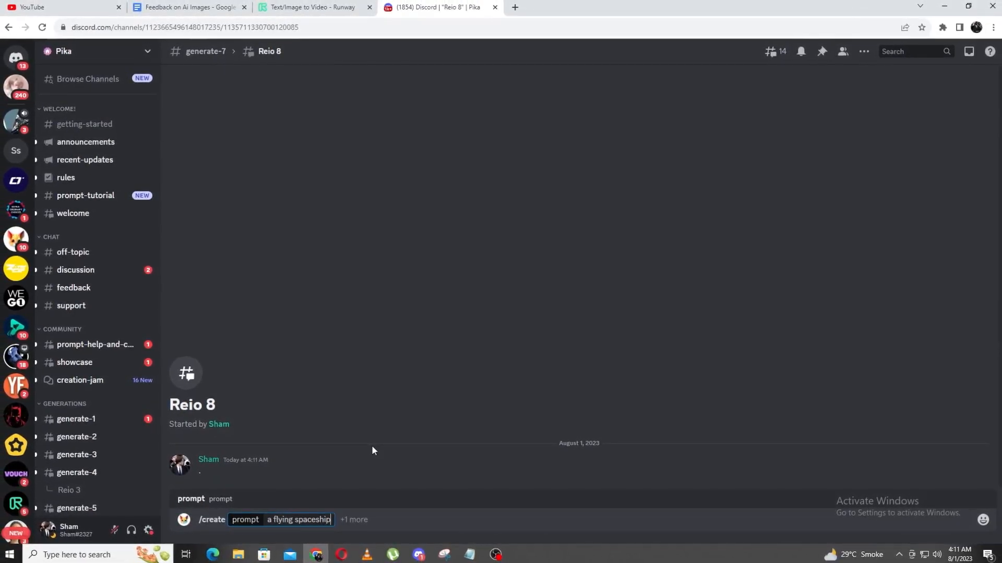
{"action": "type", "text": ", -"}
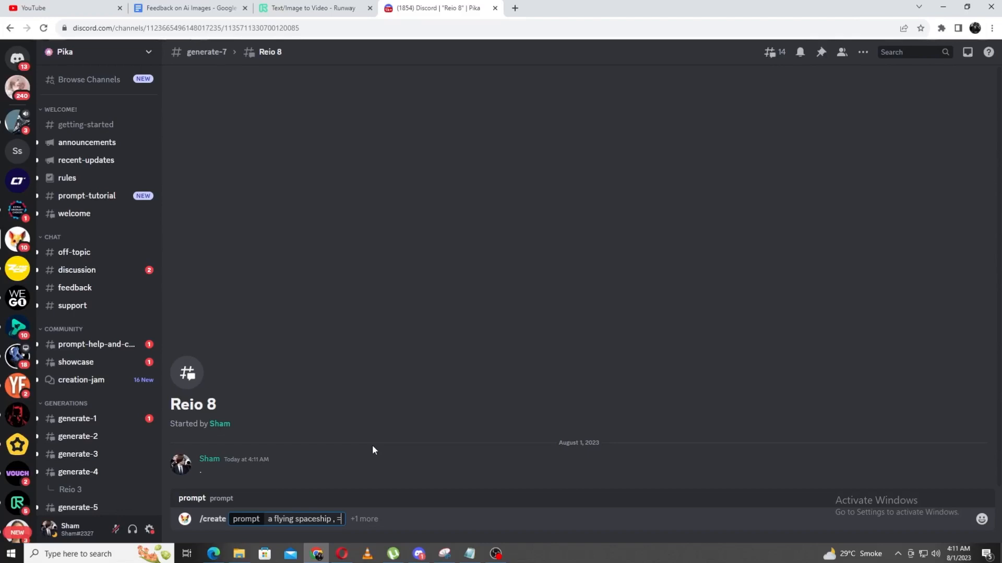
{"action": "type", "text": "motion"}
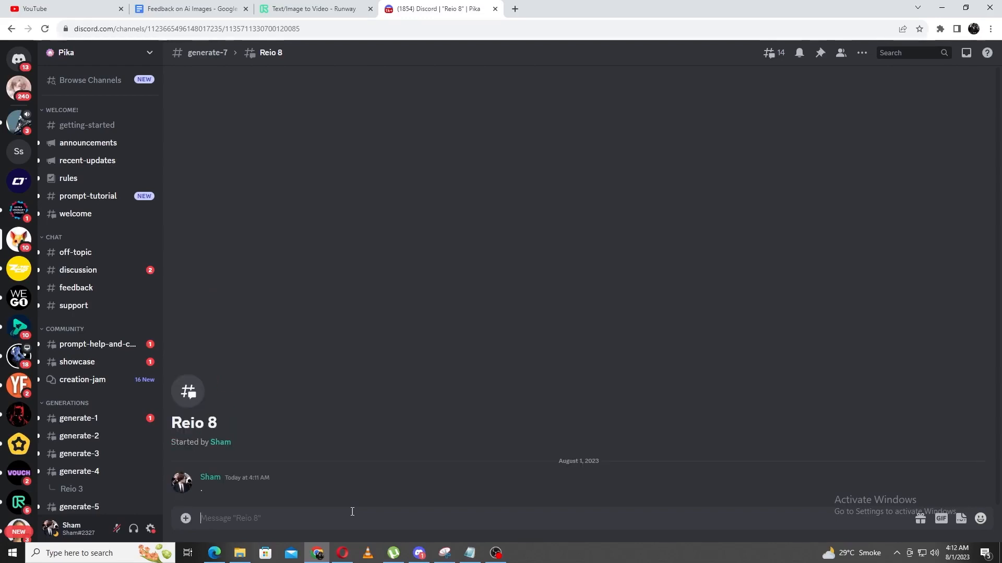
- Send a second /create request with the '-motion' flying spaceship prompt
{"action": "type", "text": "/create prompt a flying spaceship ,"}
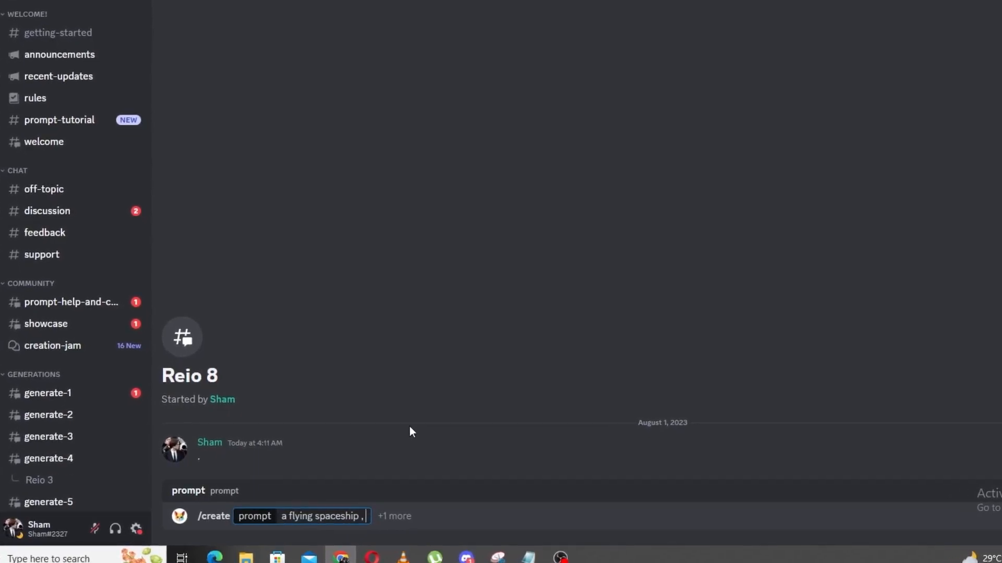
{"action": "type", "text": "-motio"}
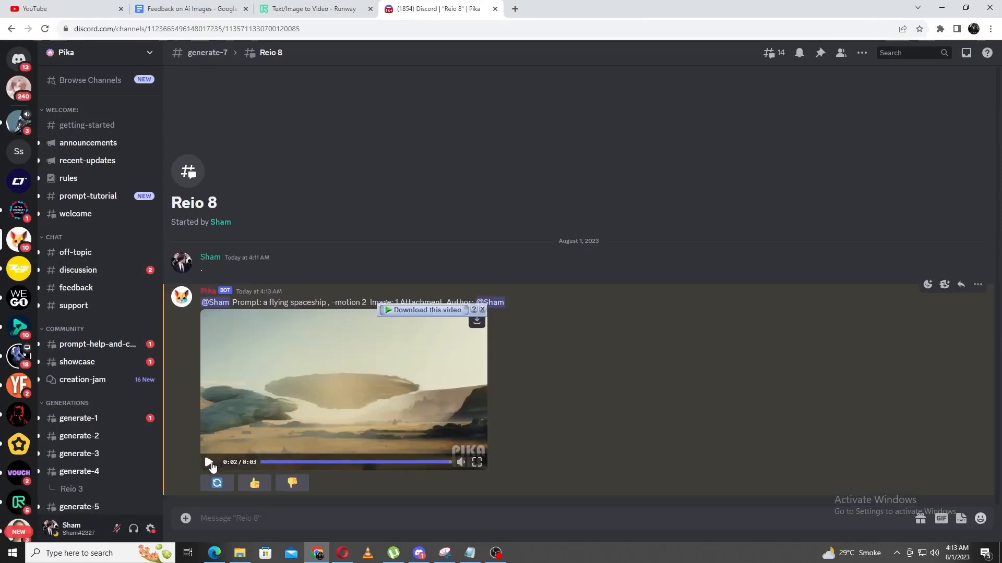
- Play and pause the first Pika spaceship video in the thread
{"action": "left_click", "coordinate": [209, 462]}
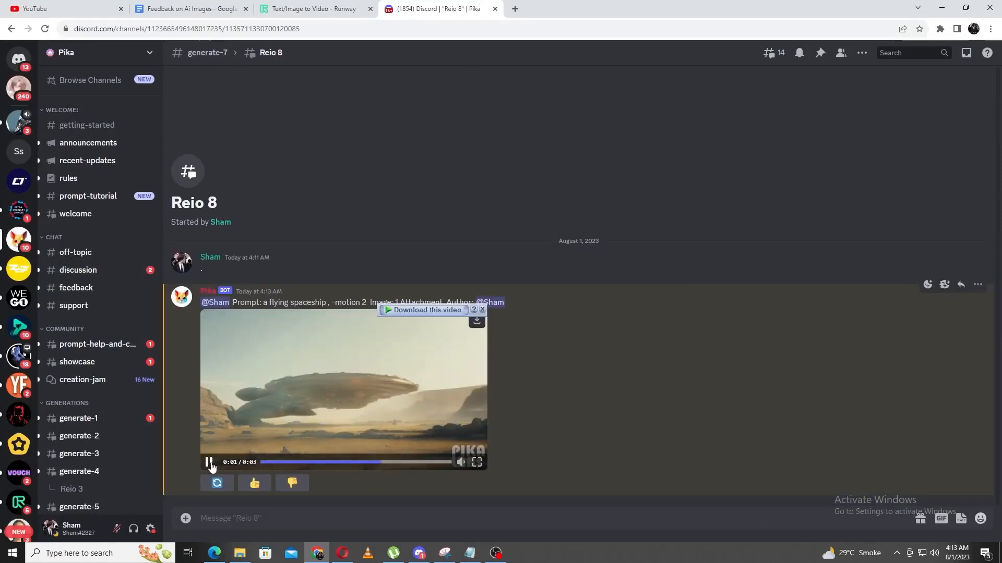
{"action": "left_click", "coordinate": [477, 462]}
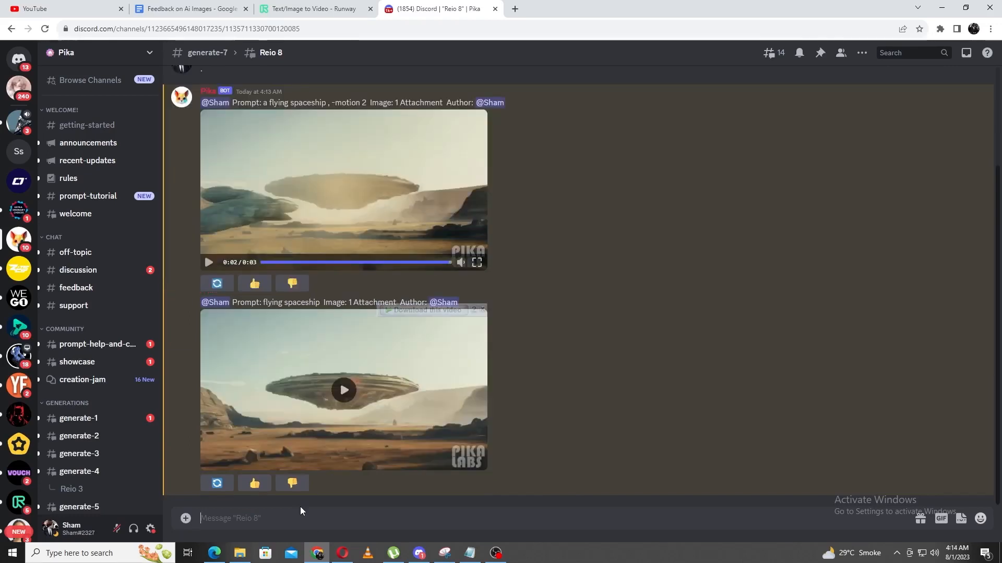
- Watch the second spaceship video full screen, then return to the Runway tab
{"action": "left_click", "coordinate": [343, 389]}
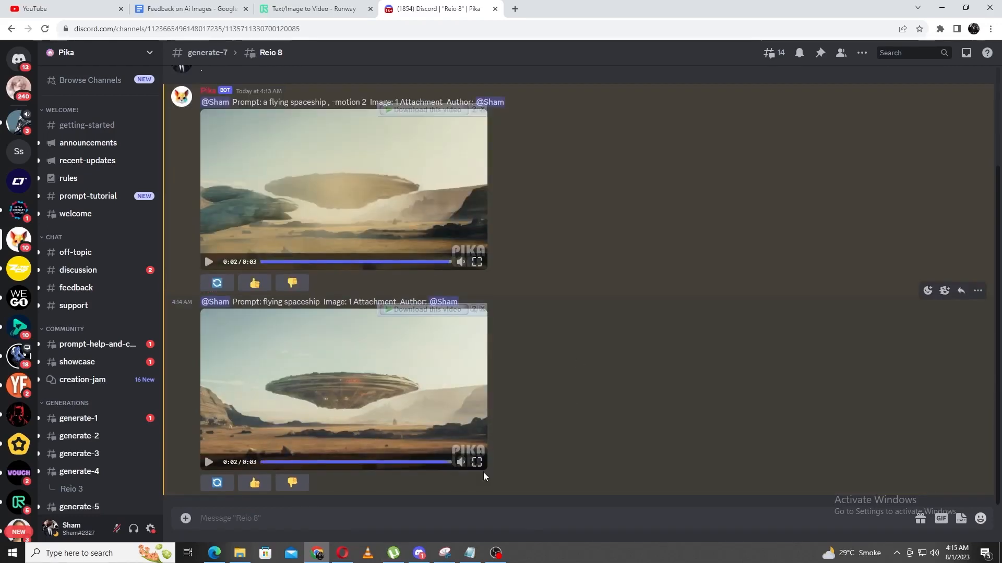
{"action": "left_click", "coordinate": [477, 462]}
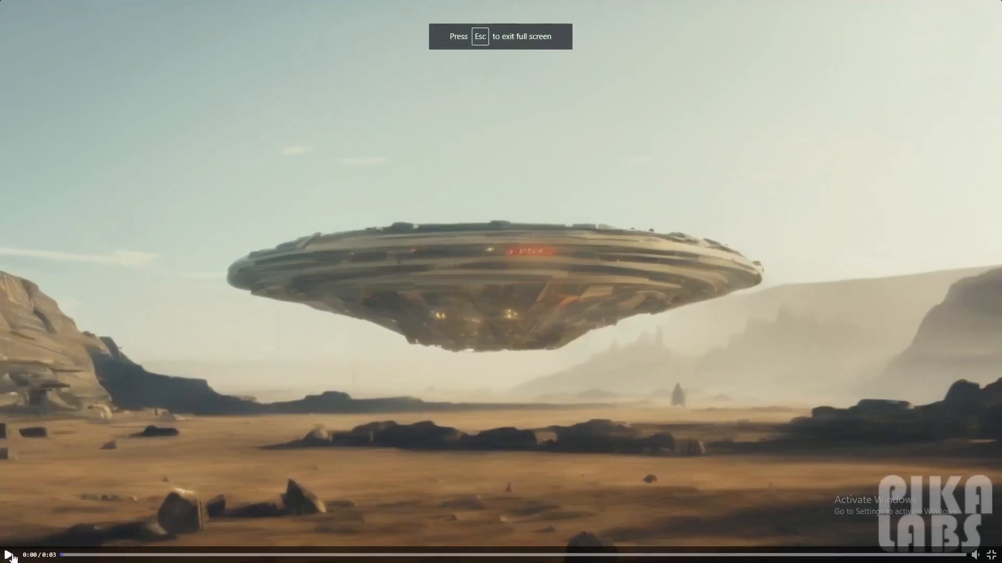
{"action": "left_click", "coordinate": [10, 556]}
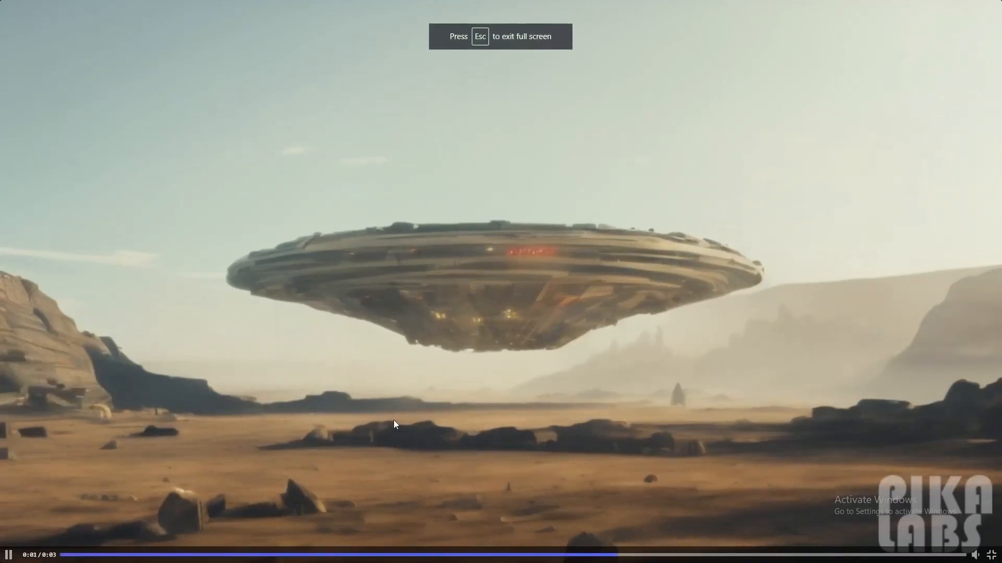
{"action": "key", "text": "Escape"}
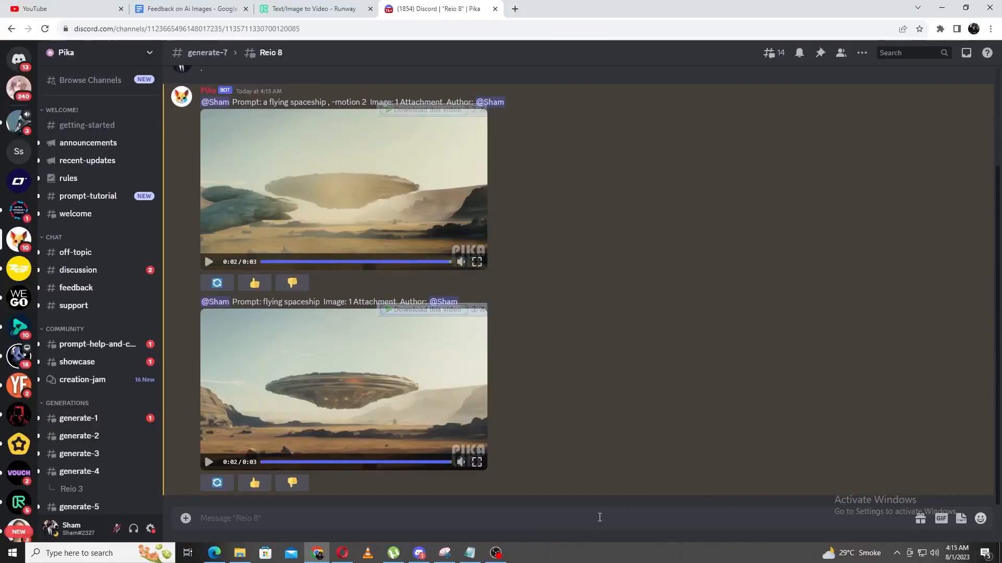
{"action": "left_click", "coordinate": [314, 8]}
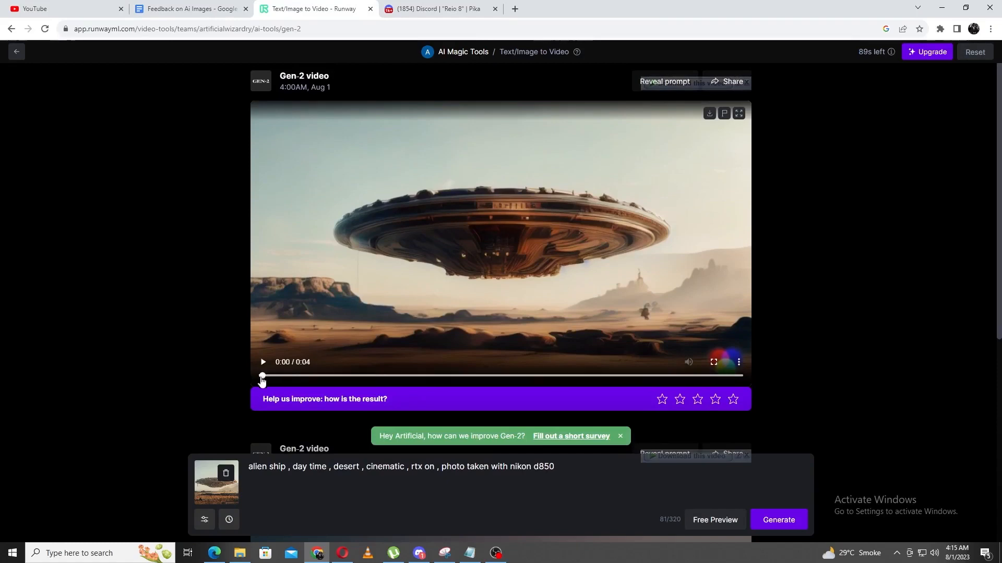
{"action": "left_click", "coordinate": [262, 363]}
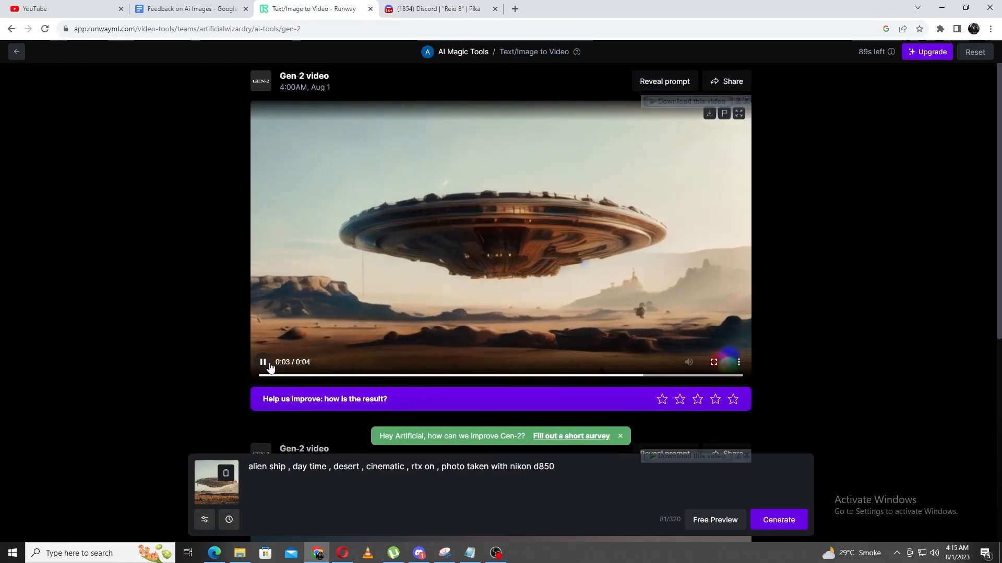
{"action": "left_click", "coordinate": [262, 362]}
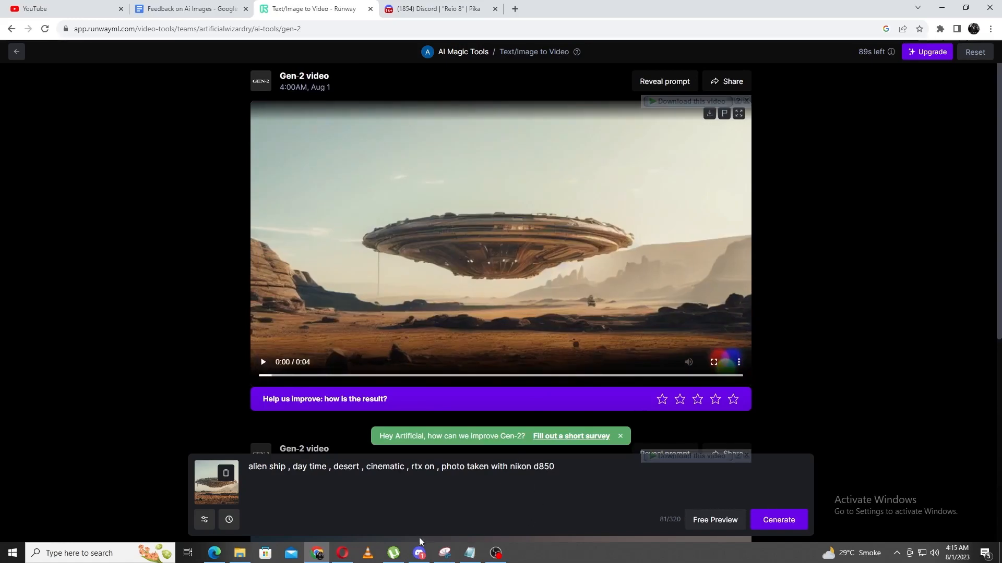
{"action": "left_click", "coordinate": [439, 8]}
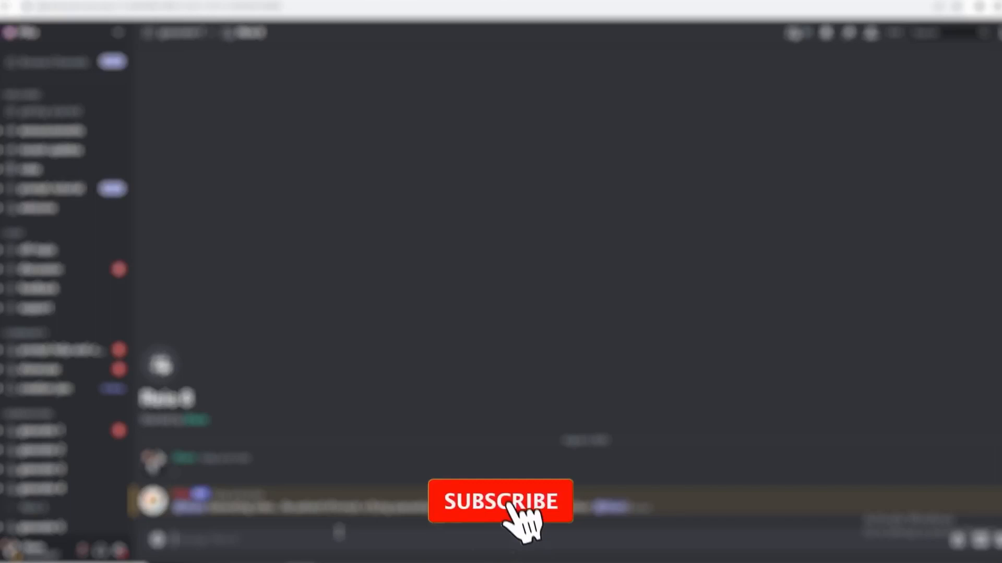
{"action": "left_click", "coordinate": [500, 501]}
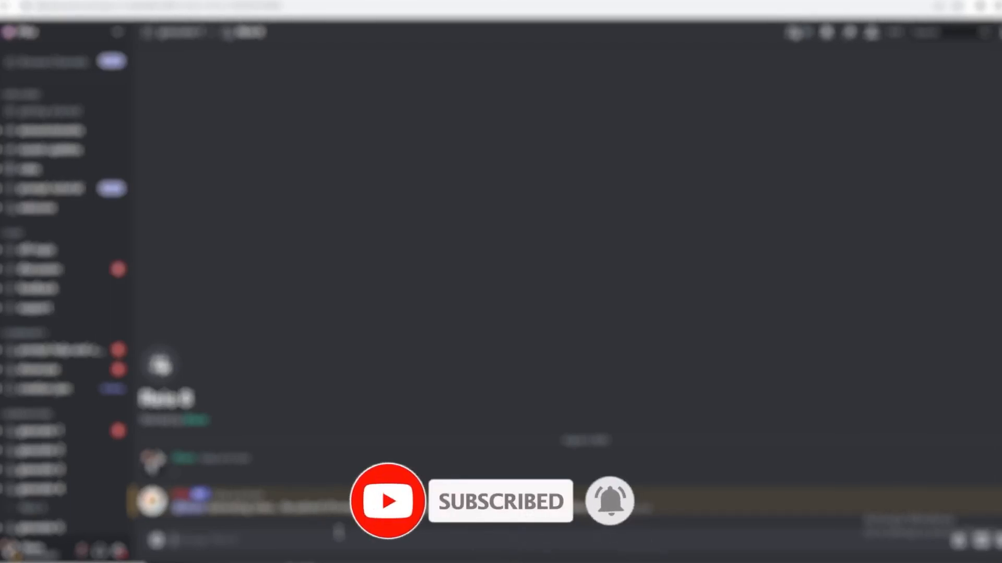